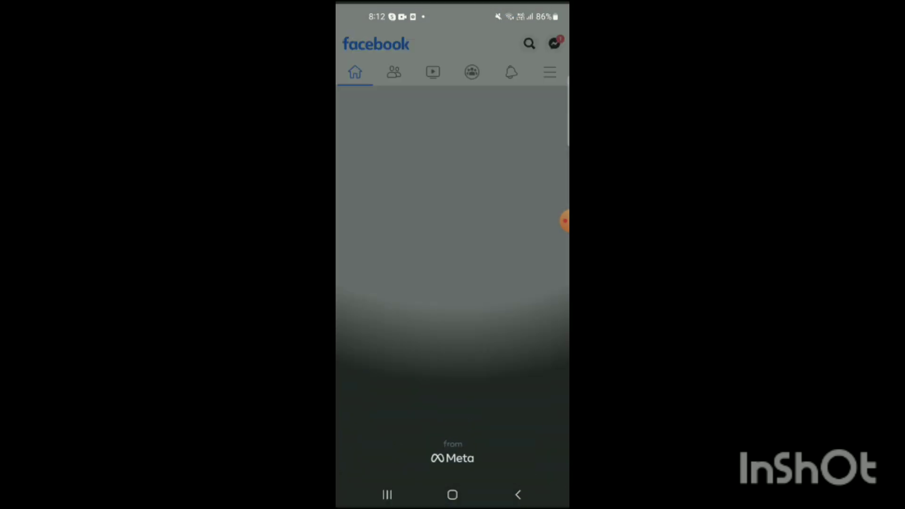
# Step: Show the Facebook Menu page with shortcuts like Pages, Marketplace and Groups
pyautogui.click(549, 72)
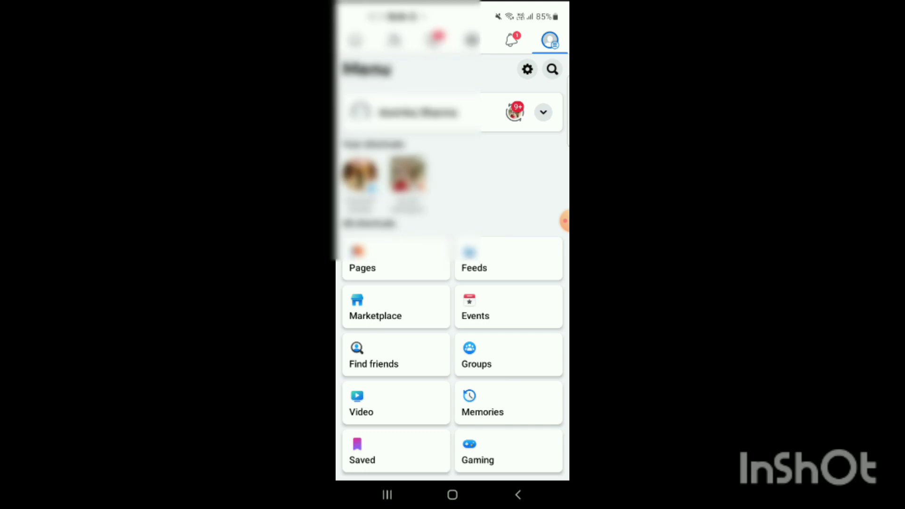
# Step: Go to your own locked profile page from the Menu header
pyautogui.click(410, 112)
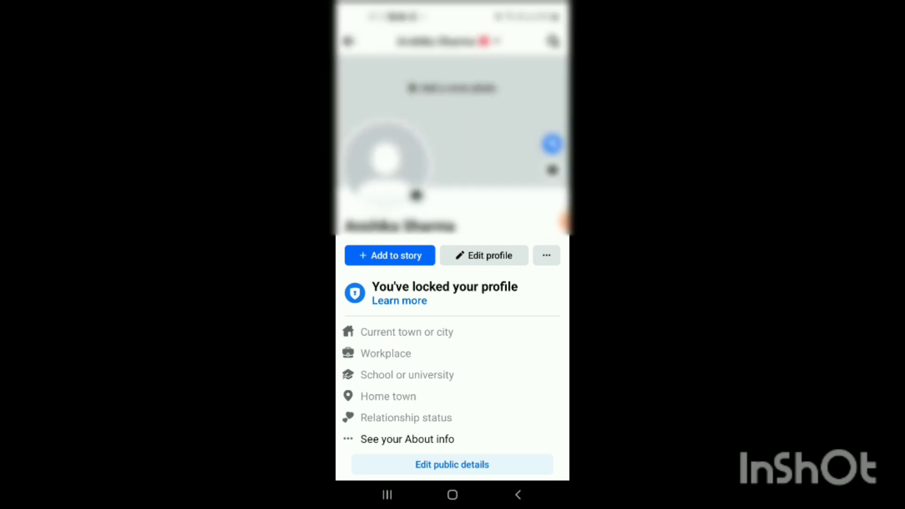
# Step: Reach the Archive page via the Profile settings list next to Edit profile
pyautogui.click(546, 256)
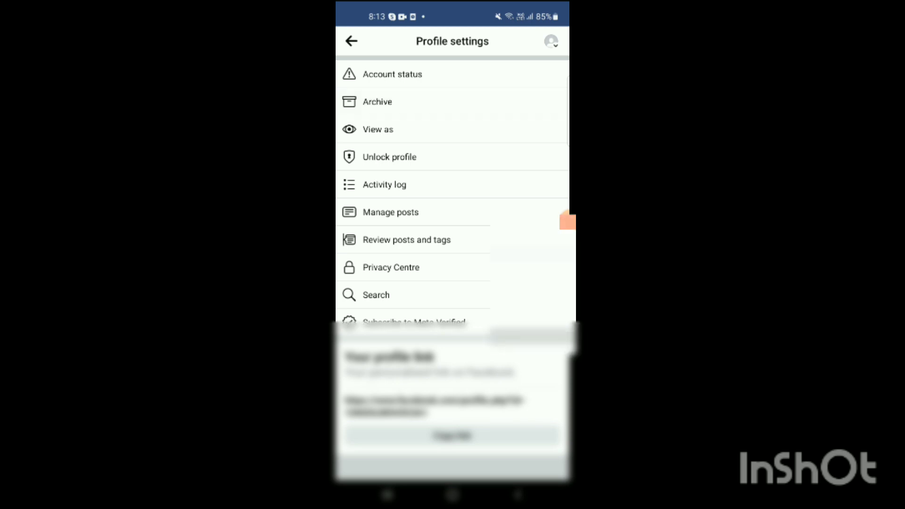
pyautogui.click(377, 102)
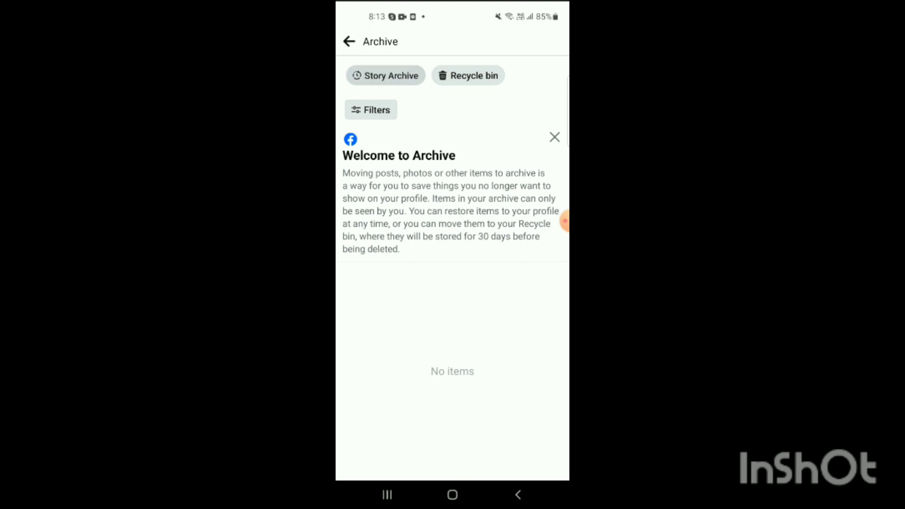
# Step: Switch to the Story Archive, which shows no saved stories
pyautogui.click(385, 76)
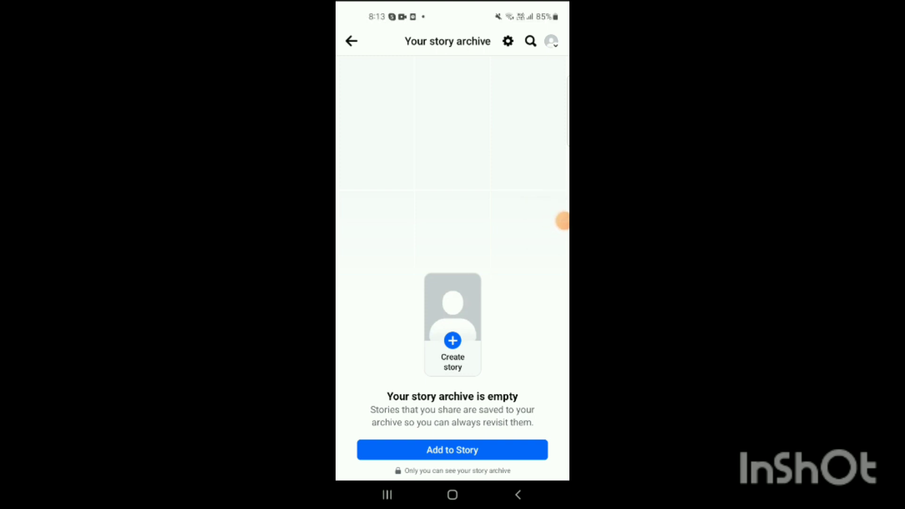
# Step: Leave Facebook and return to the phone's home screen
pyautogui.click(452, 495)
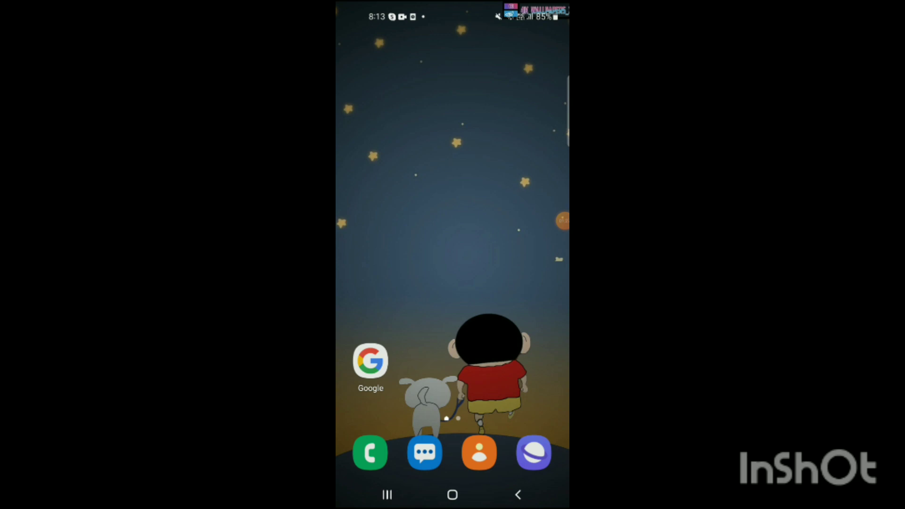